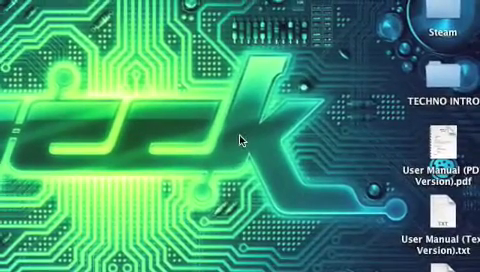
# Scroll through the CodeWeavers home page comparing CrossOver Mac Standard and Professional editions.
pyautogui.scroll(-3)
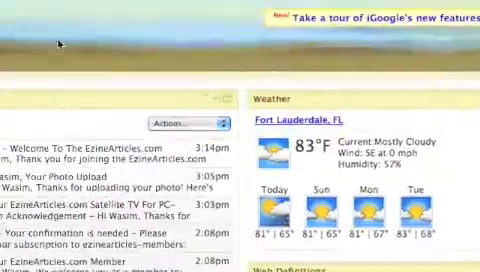
pyautogui.scroll(3)
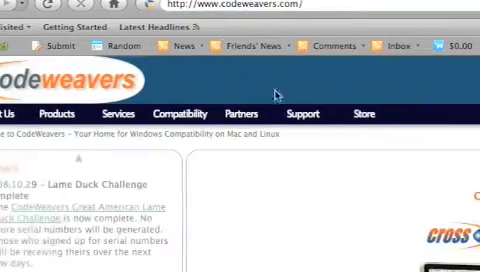
pyautogui.scroll(-3)
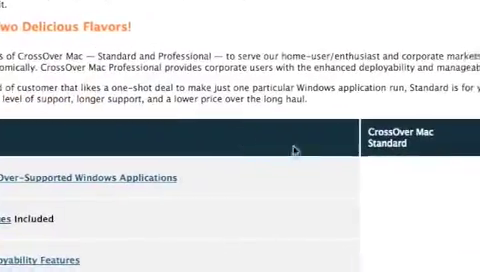
pyautogui.scroll(-3)
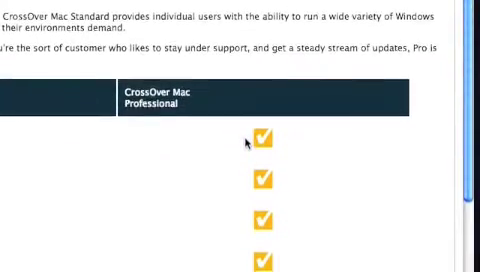
pyautogui.scroll(-3)
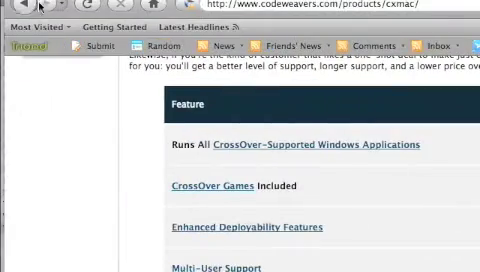
pyautogui.scroll(-3)
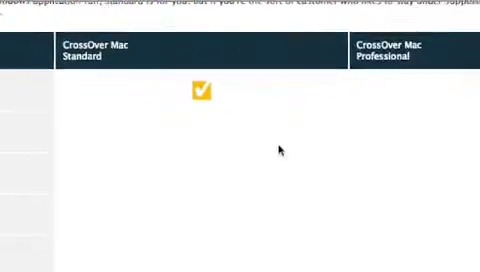
pyautogui.scroll(-3)
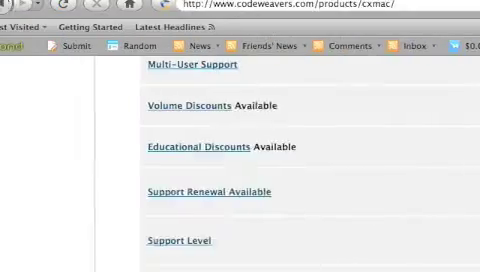
# Scroll the CrossOver Games product page to browse its Supported Games section.
pyautogui.scroll(3)
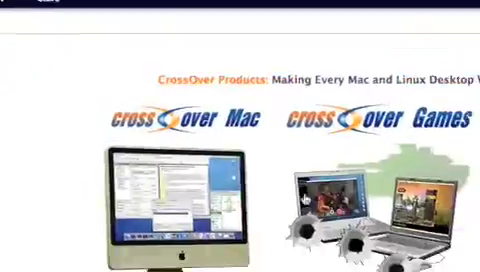
pyautogui.scroll(-3)
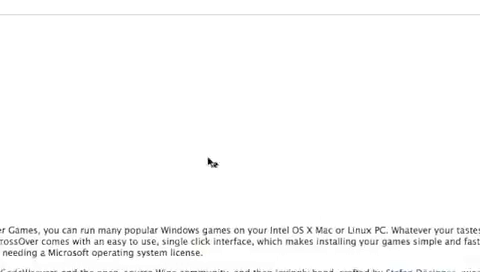
pyautogui.scroll(3)
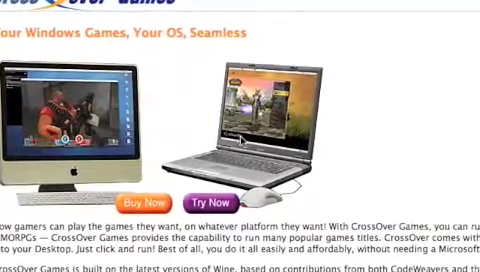
pyautogui.scroll(-3)
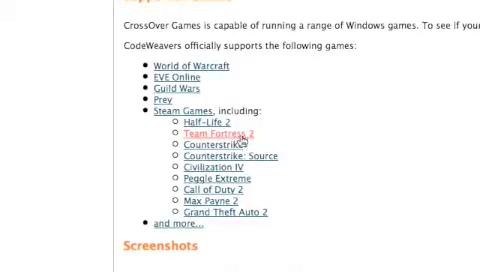
pyautogui.scroll(3)
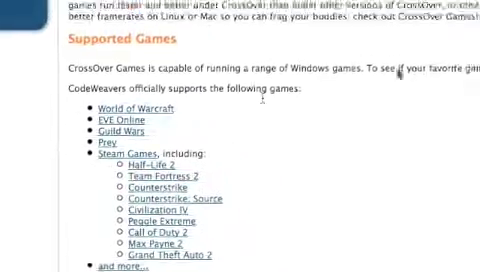
pyautogui.scroll(3)
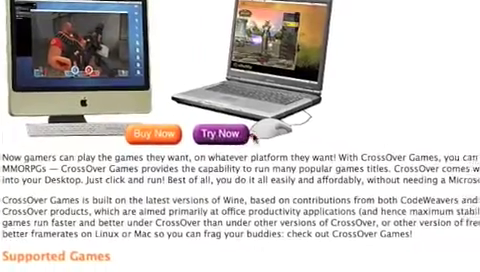
pyautogui.scroll(-3)
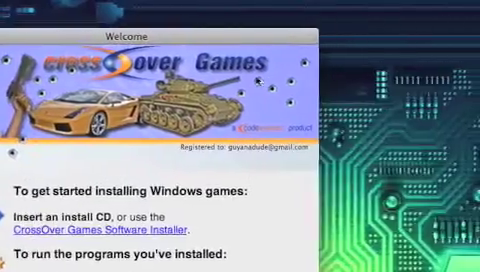
# Scroll to the Compatibility Center paragraph and click in the window.
pyautogui.scroll(-3)
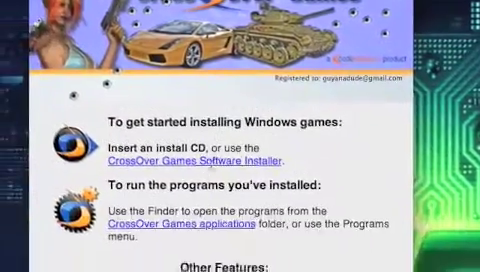
pyautogui.click(194, 159)
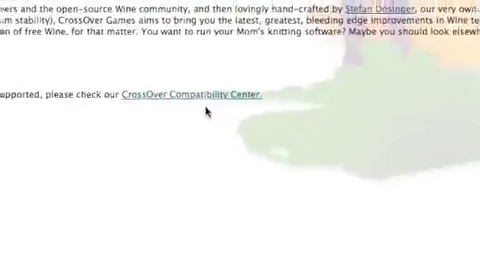
pyautogui.scroll(3)
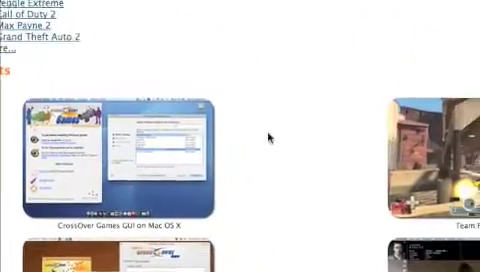
pyautogui.scroll(-3)
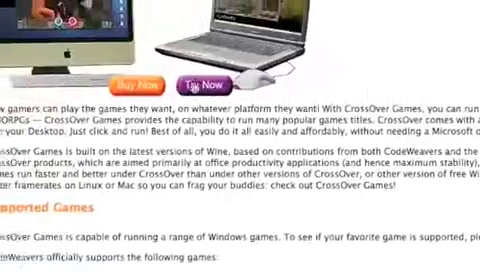
pyautogui.scroll(3)
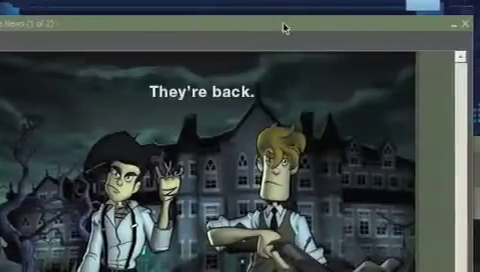
# Advance to the second Steam news item, then close the news window.
pyautogui.click(200, 238)
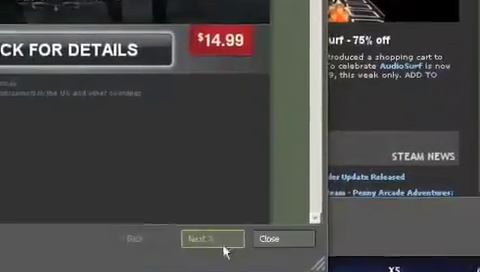
pyautogui.click(201, 239)
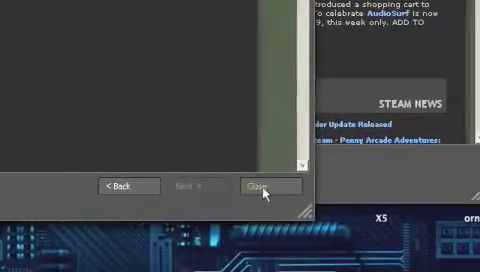
pyautogui.click(258, 186)
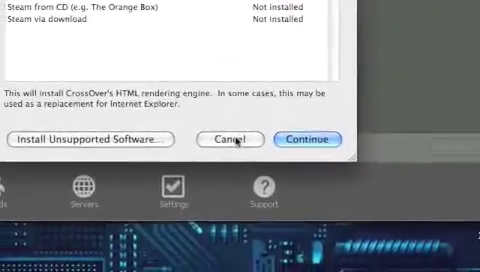
# Cancel the CrossOver installer and view My games showing Counter-Strike: Source ready.
pyautogui.click(235, 139)
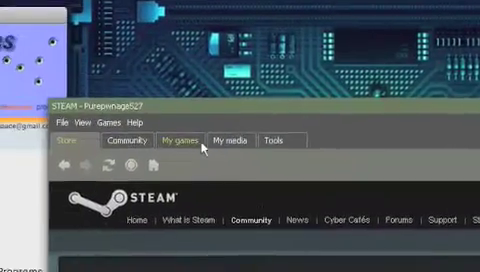
pyautogui.click(185, 140)
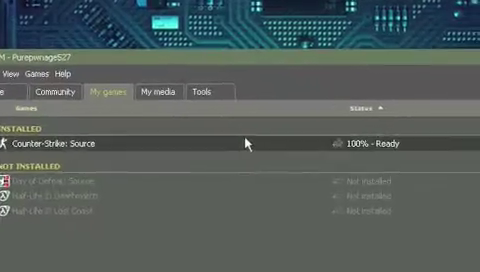